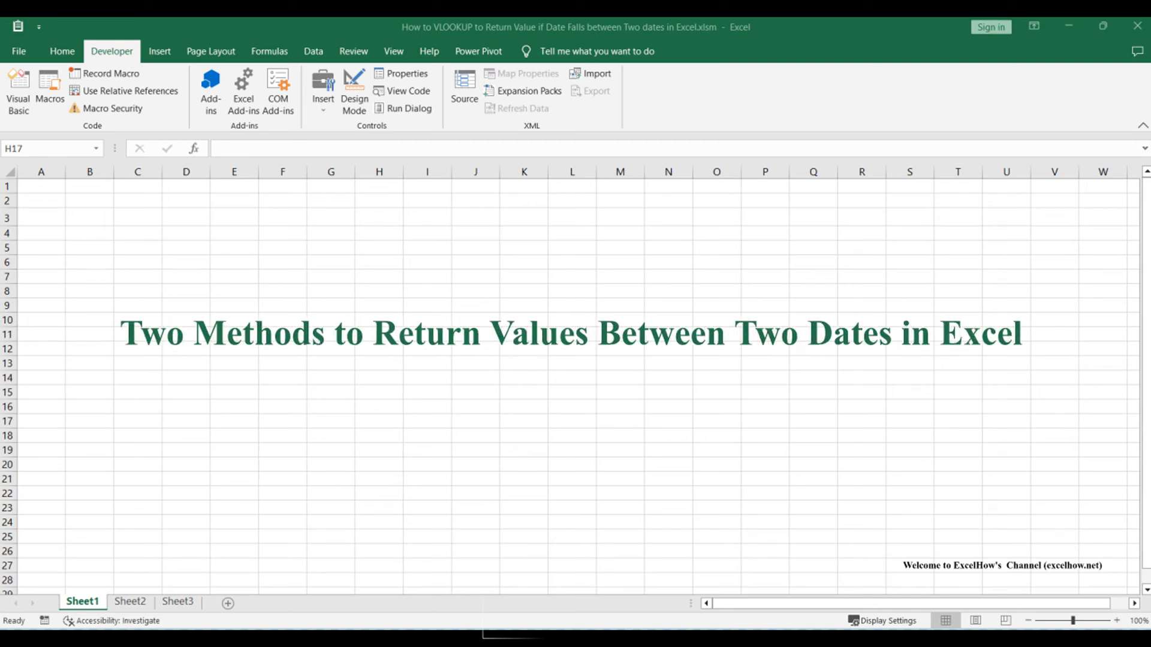
Step: Switch to Sheet2 holding the start/end date, product table and 4/3/2023 searching date
left_click(129, 601)
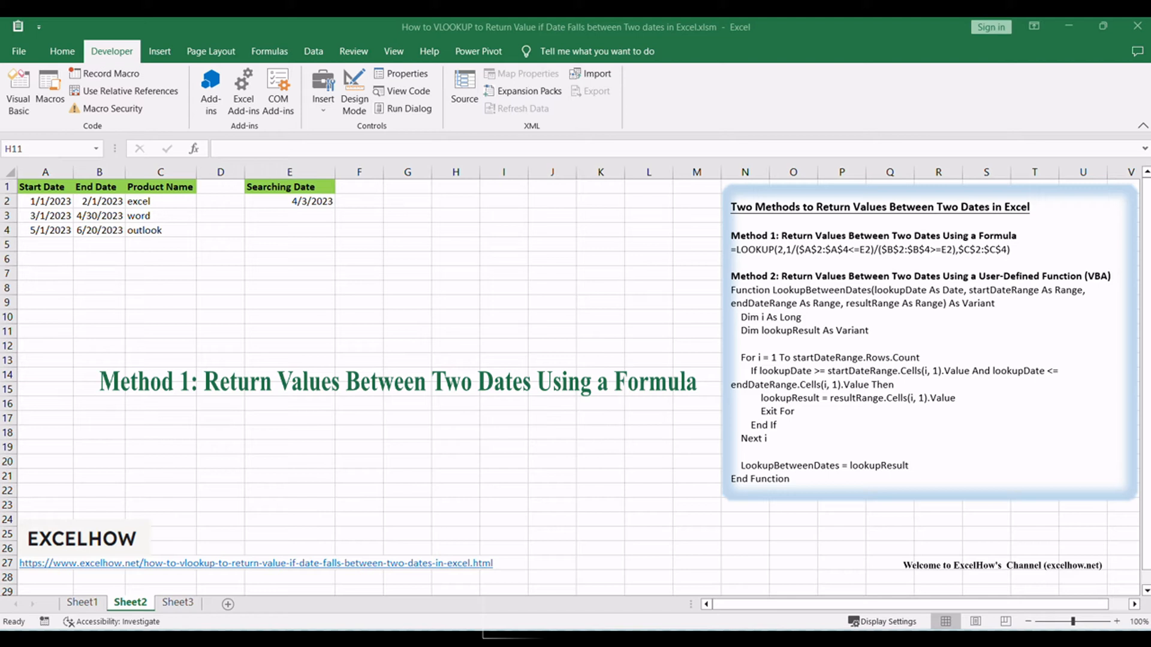
left_click(455, 331)
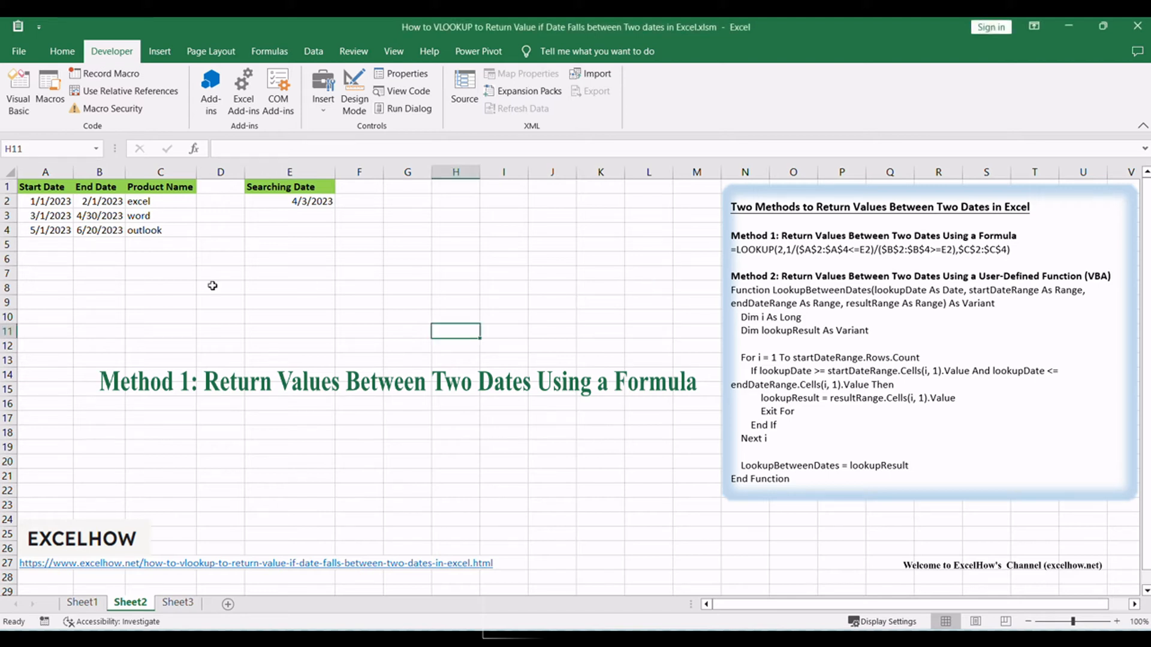
left_click_drag(42, 187, 146, 230)
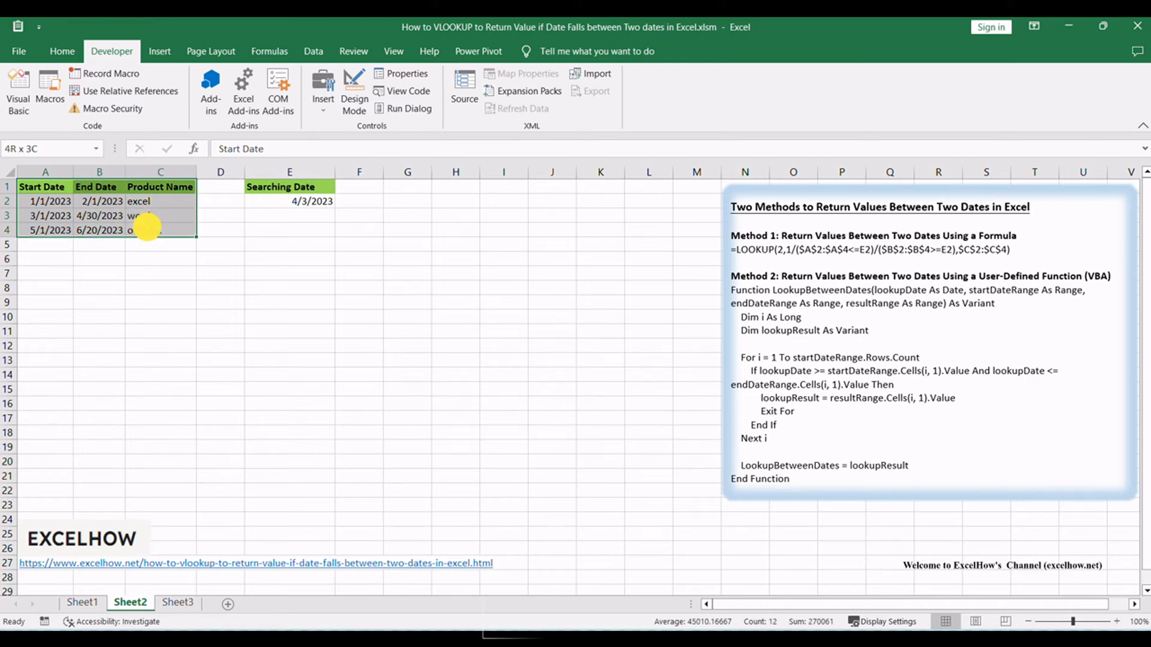
left_click(289, 258)
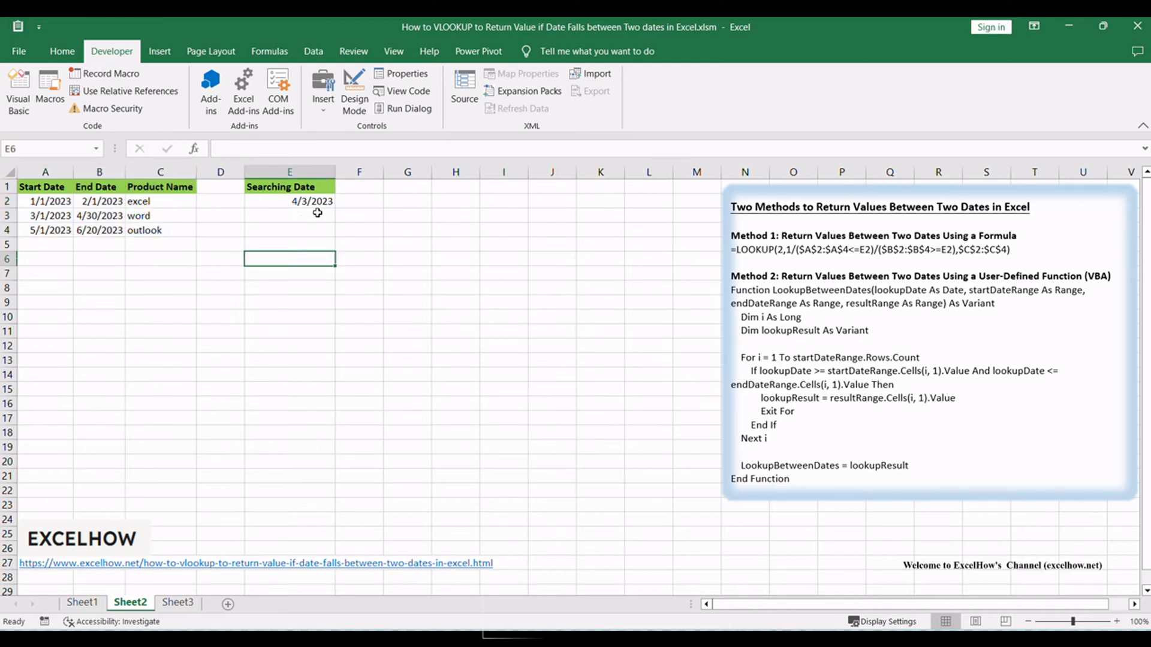
mouse_move(296, 241)
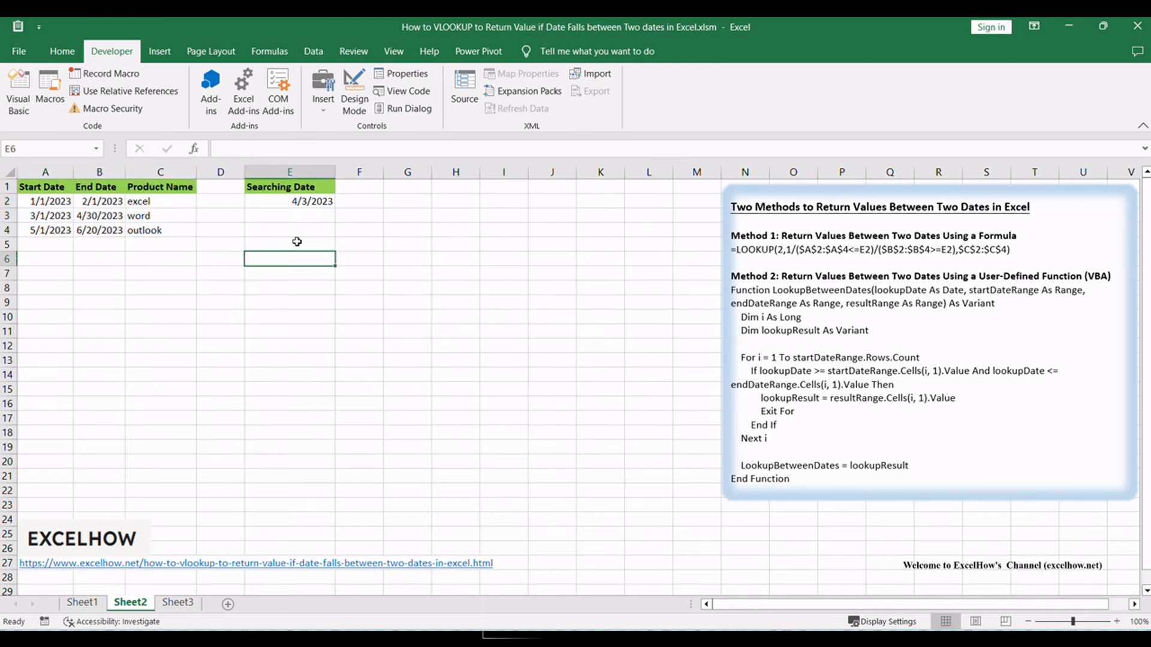
left_click(289, 201)
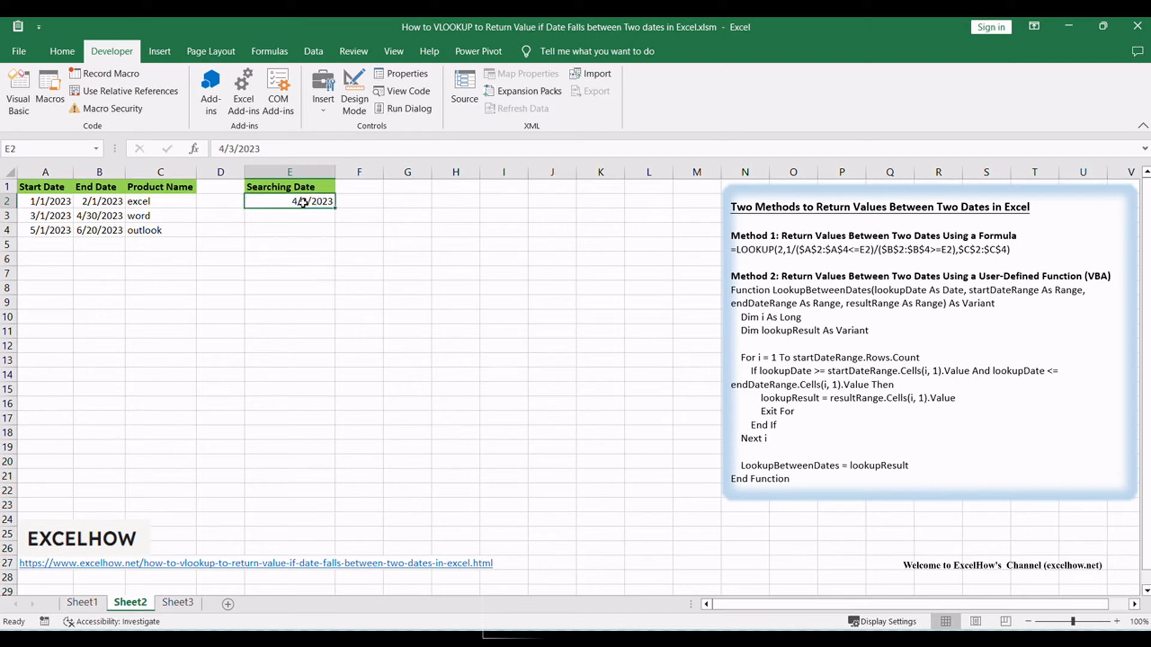
mouse_move(339, 332)
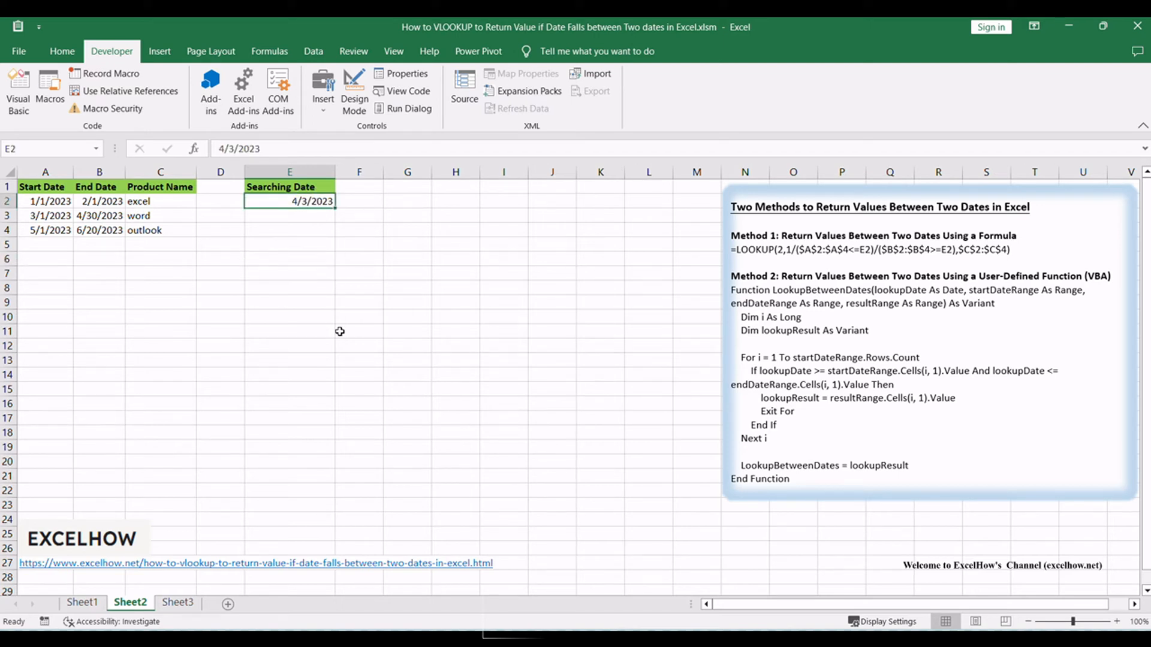
left_click(406, 230)
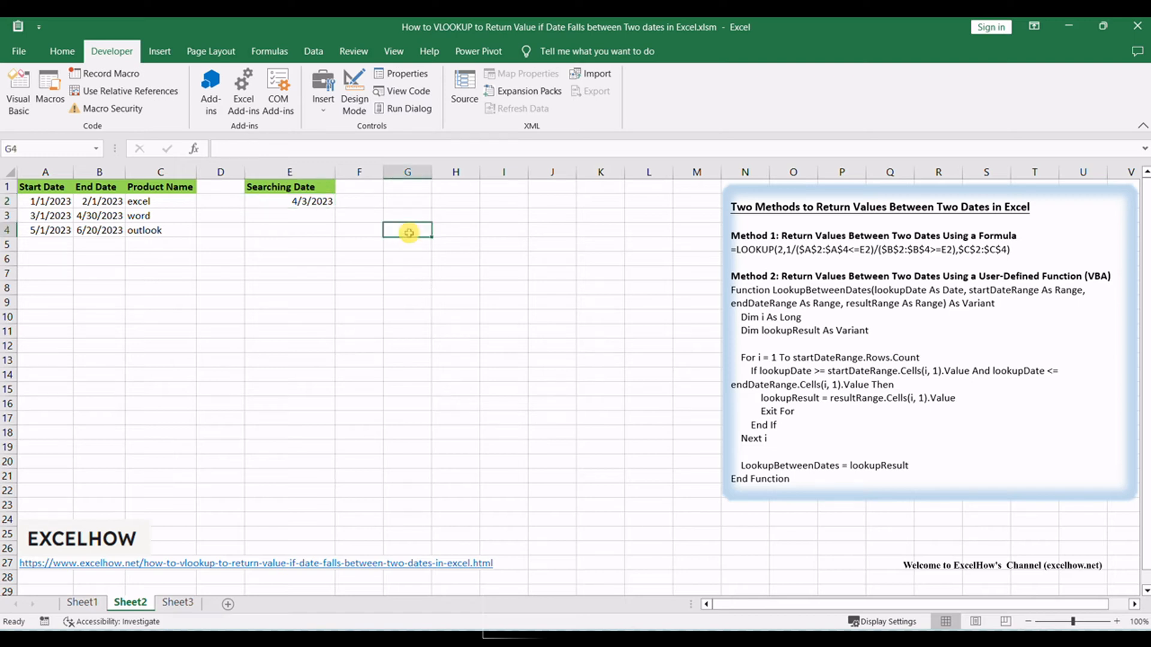
mouse_move(360, 198)
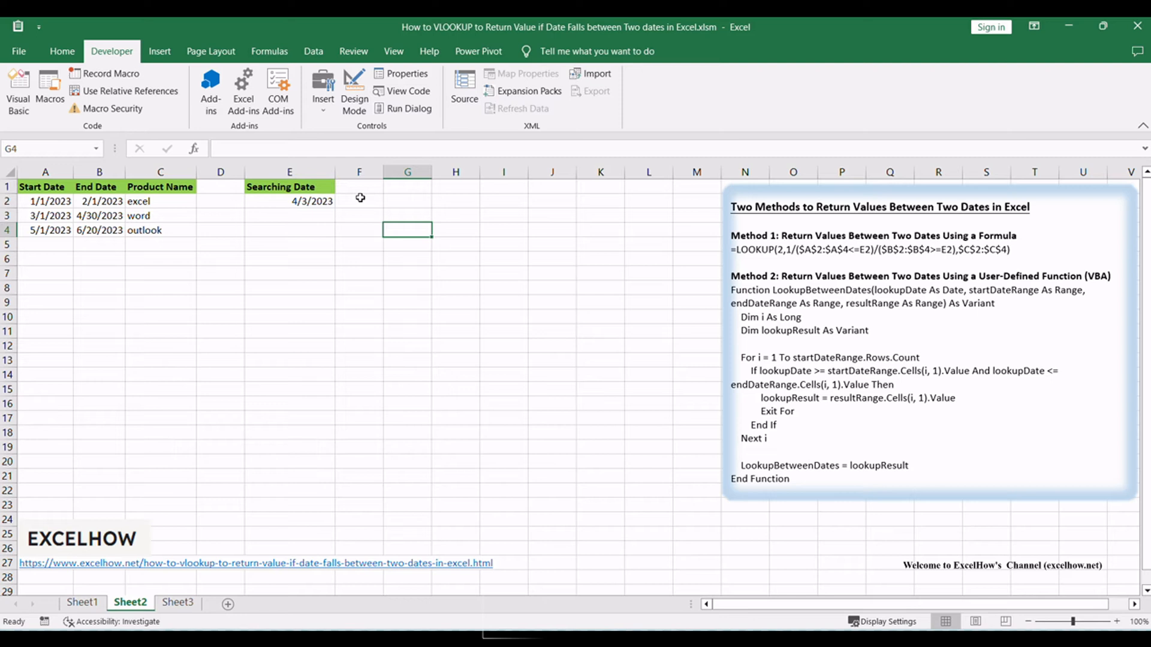
mouse_move(710, 278)
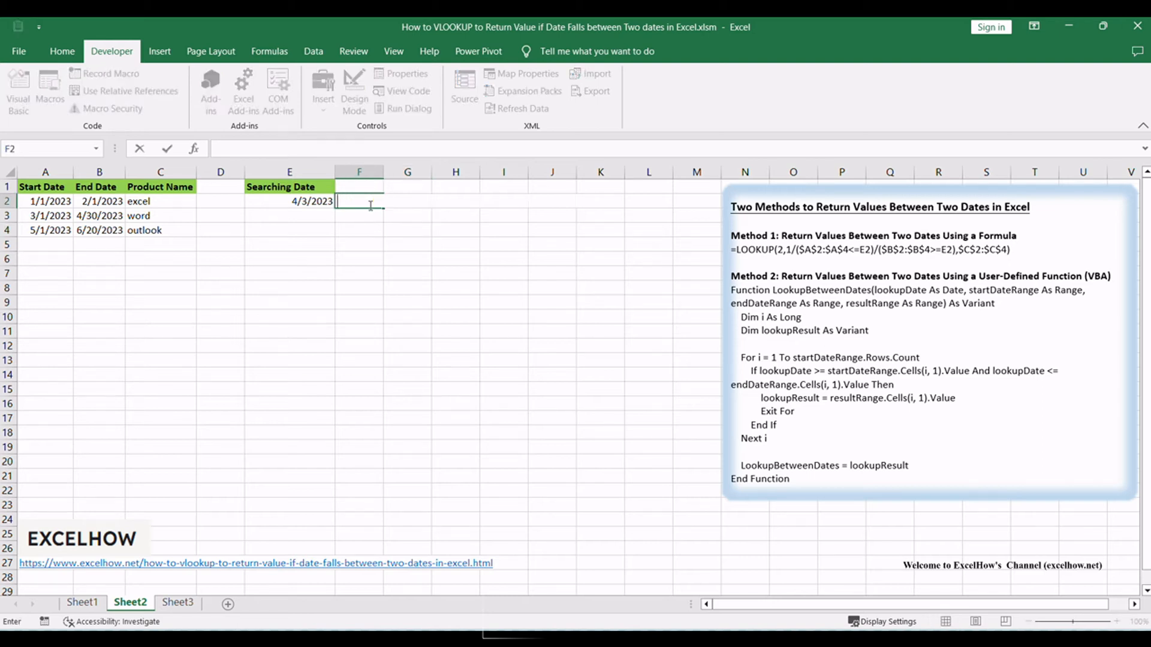
type("=LOOKUP(2,1/($A$2:$A$4<=E2)/($B$2:$B$4>=E2),$C$2:$C$4)")
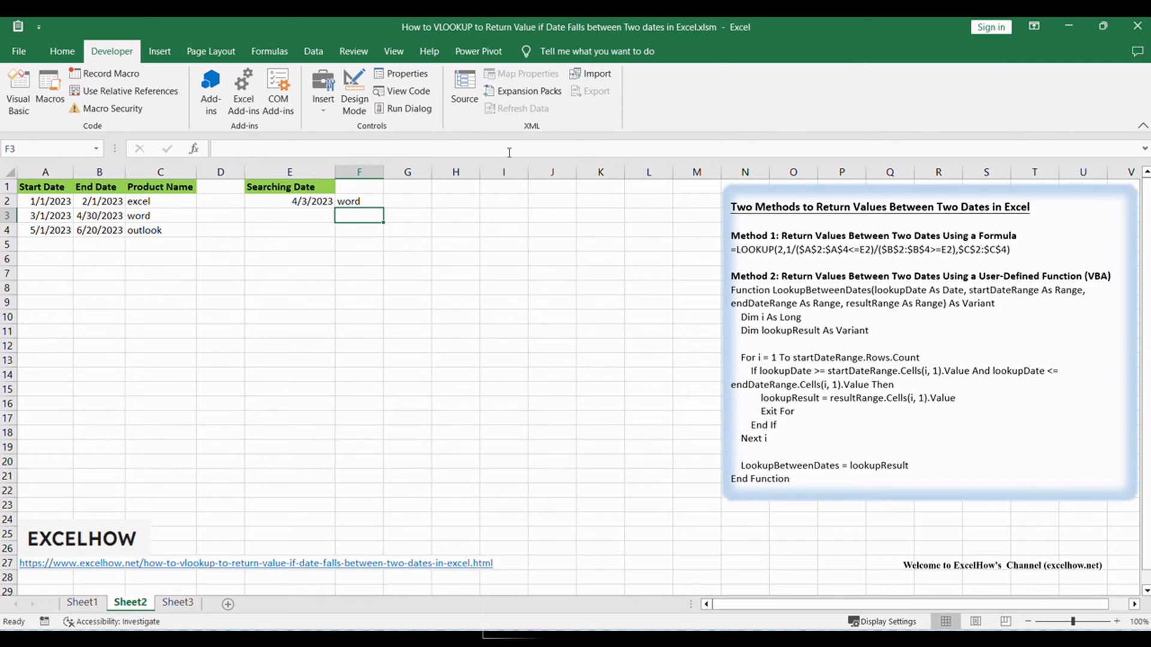
left_click(358, 201)
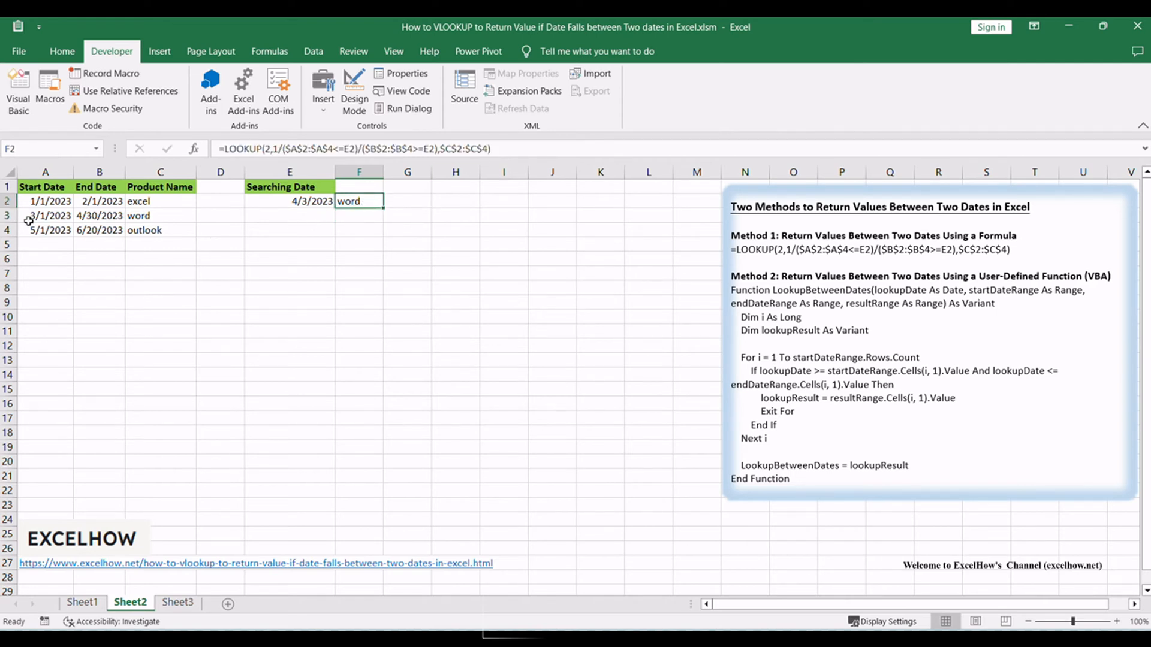
mouse_move(169, 224)
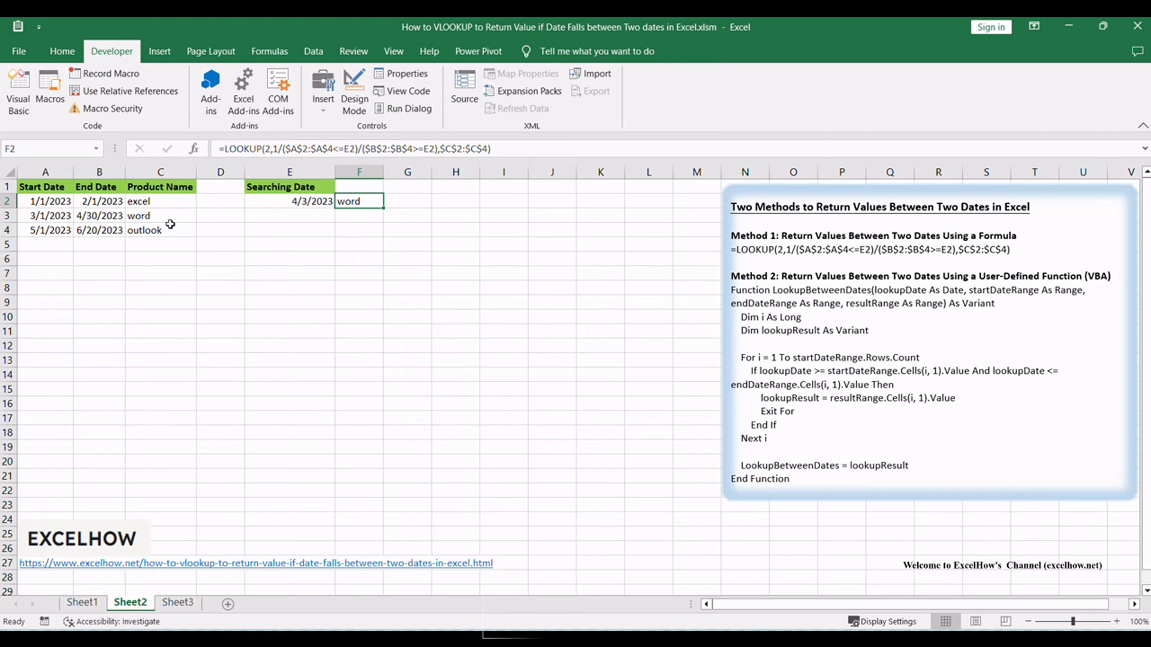
left_click(138, 214)
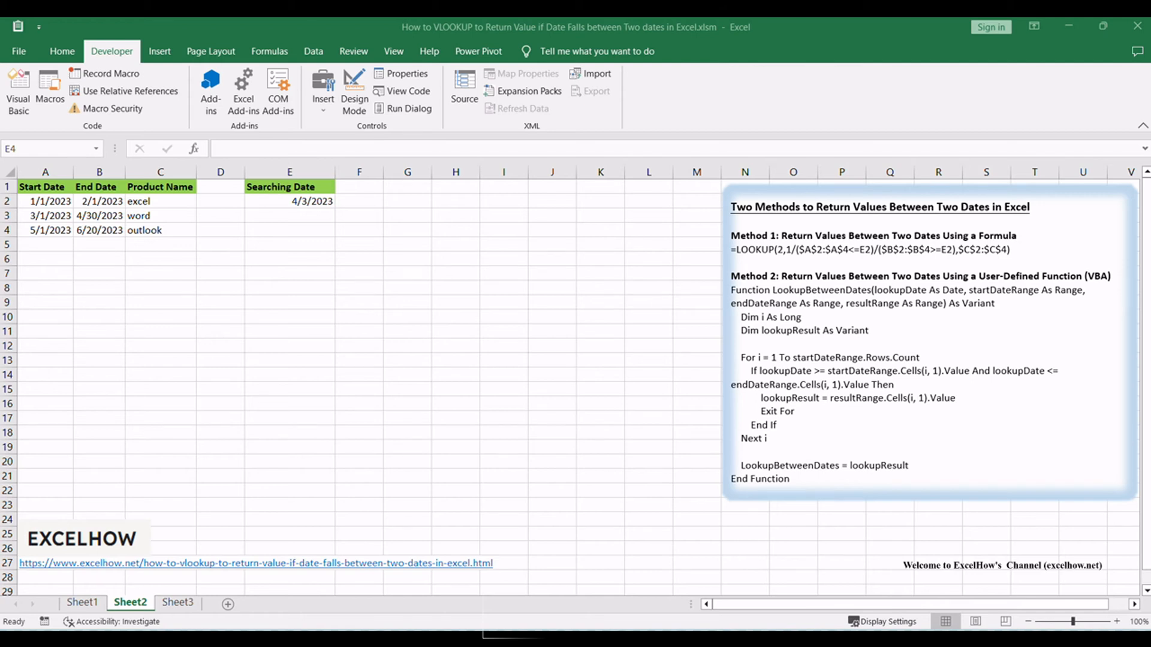
Step: Launch the Visual Basic editor for the workbook from the Developer ribbon
left_click(289, 230)
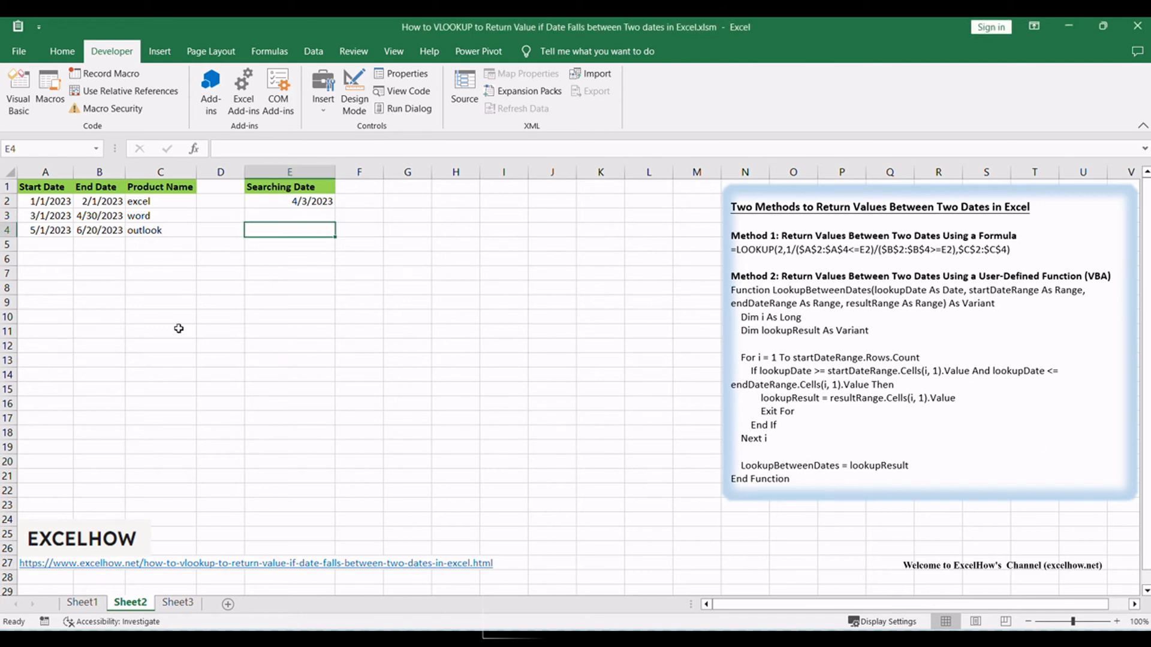
left_click(160, 331)
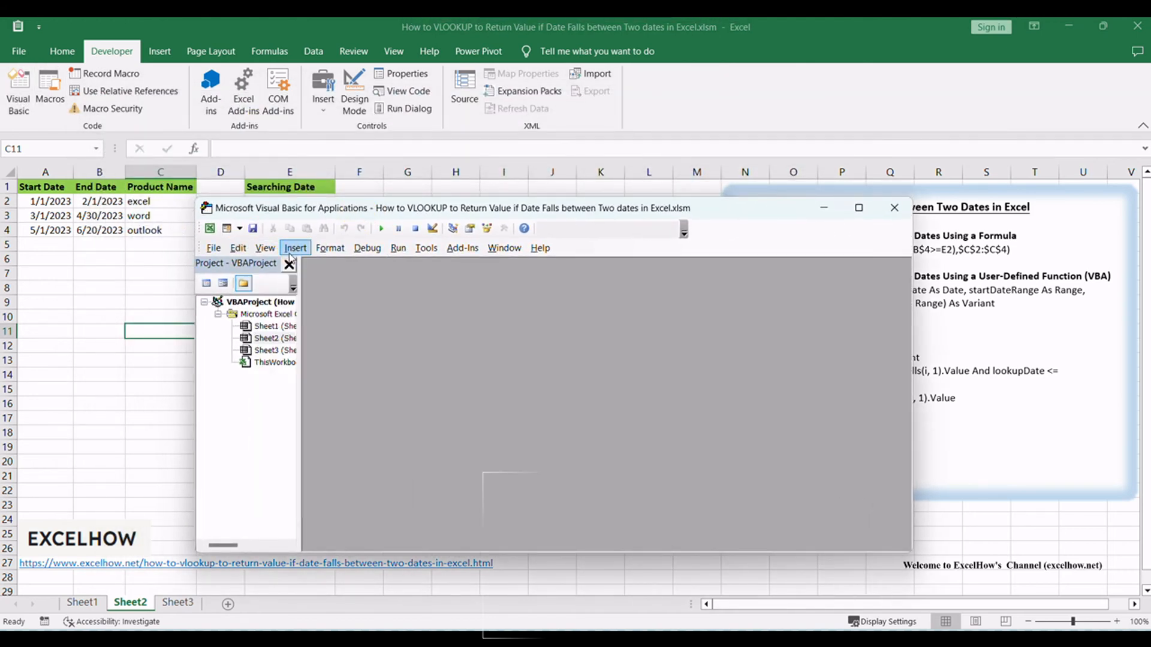
Step: Insert Module1, paste the LookupBetweenDates function code and return to the worksheet
left_click(295, 247)
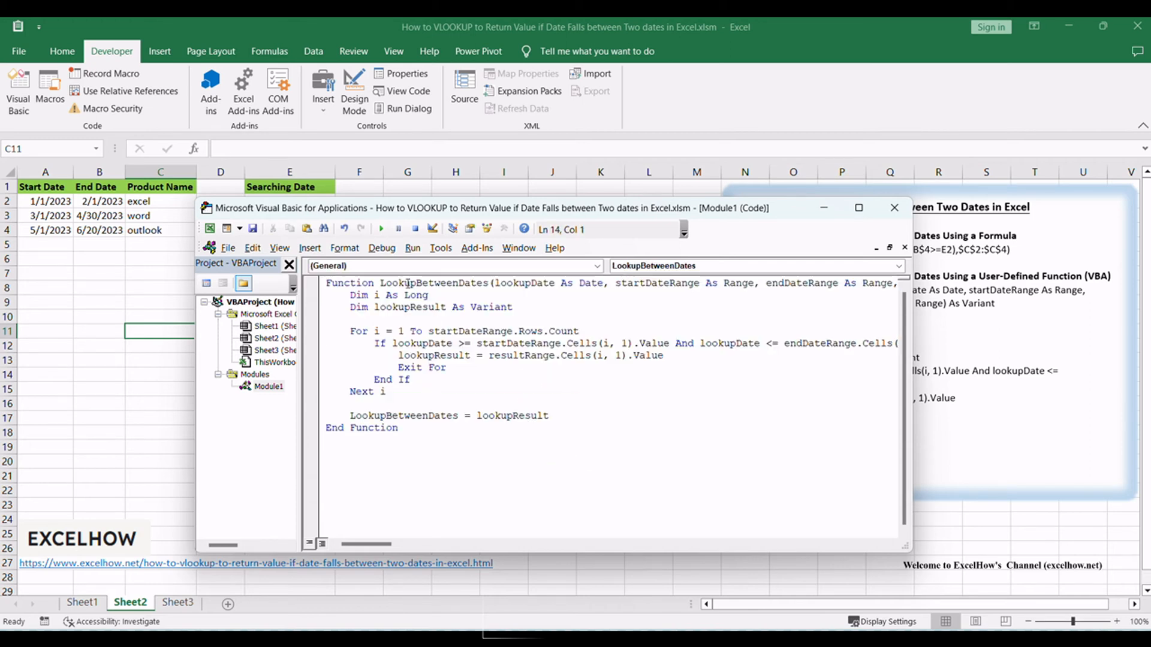
double_click(657, 282)
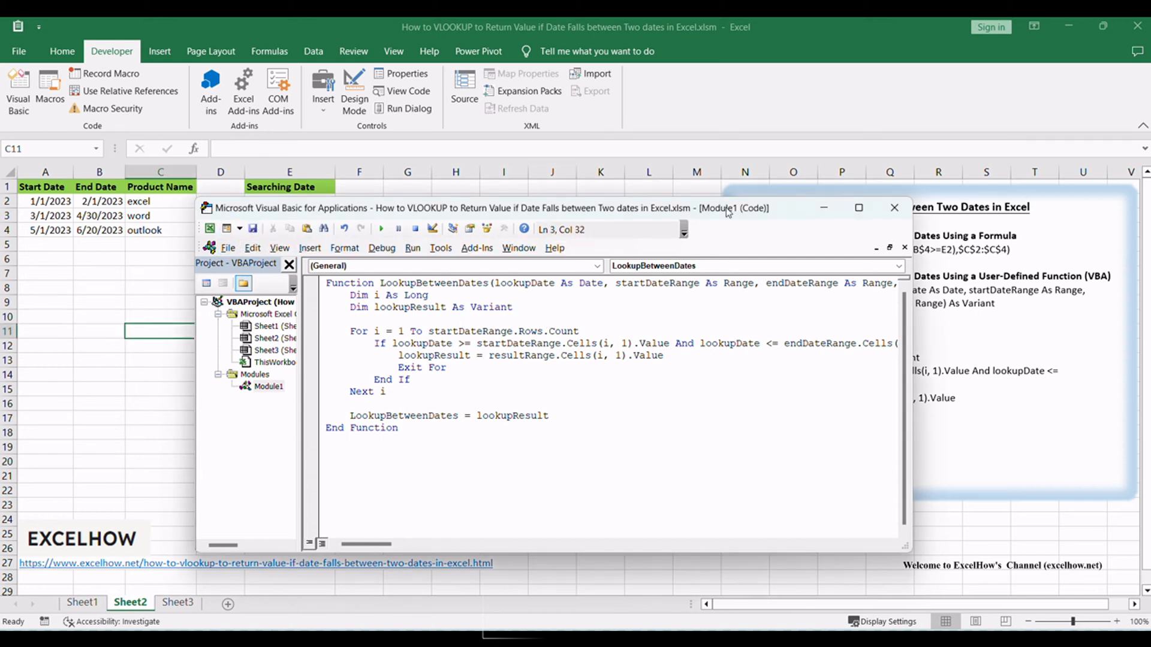
left_click(894, 208)
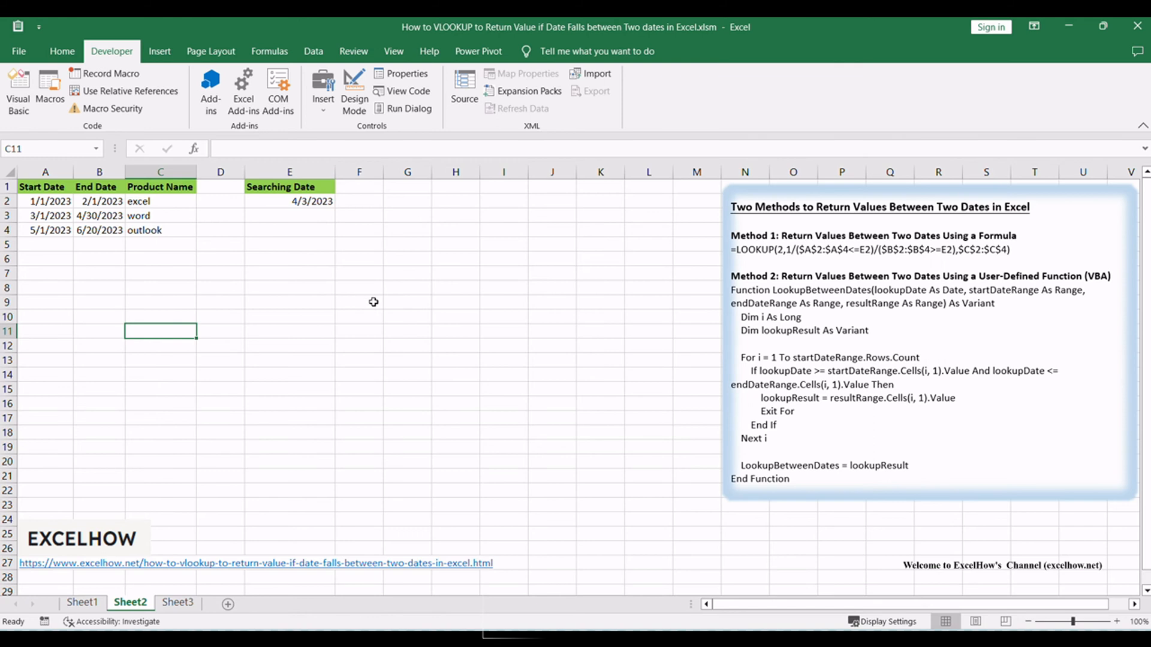
left_click(358, 302)
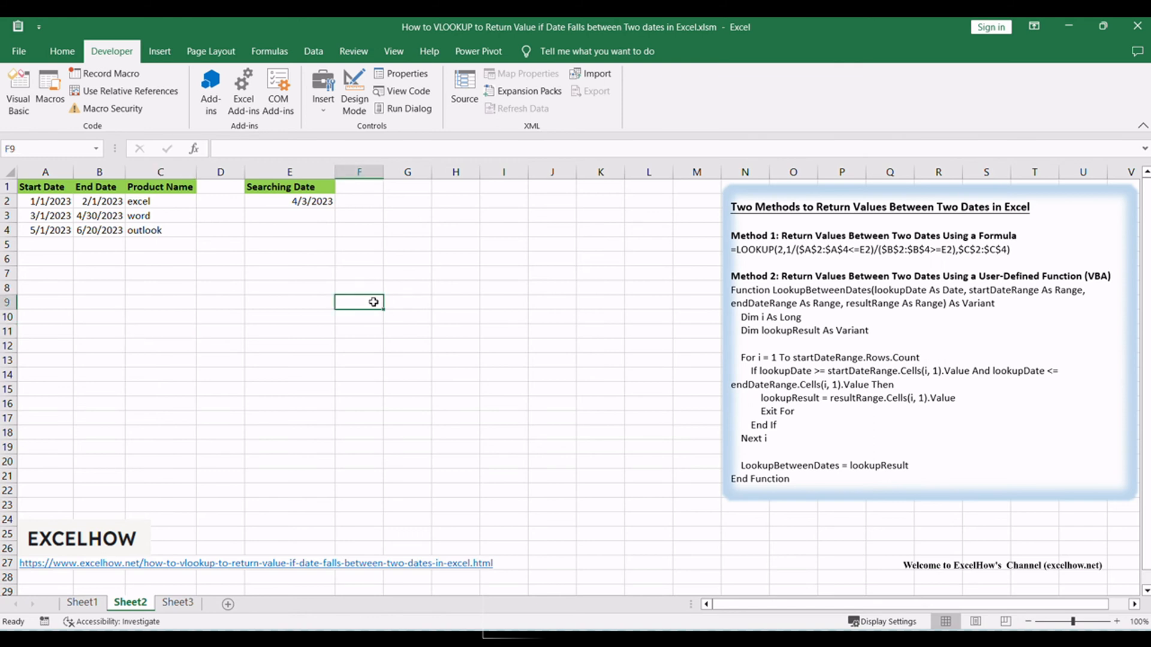
mouse_move(350, 244)
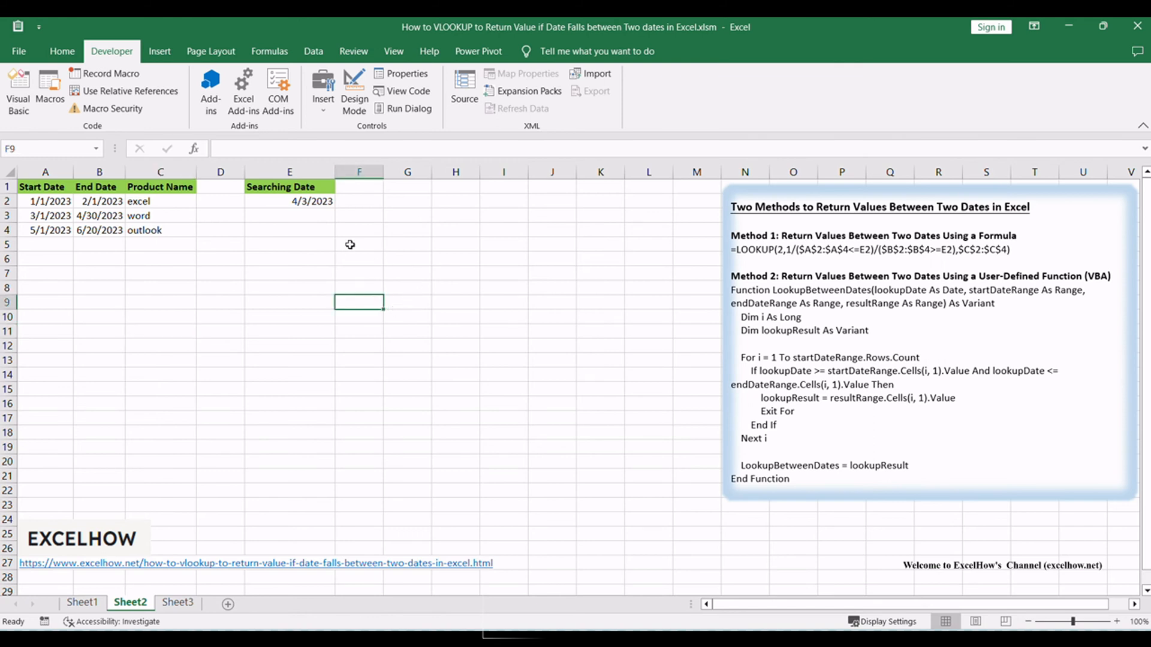
mouse_move(299, 239)
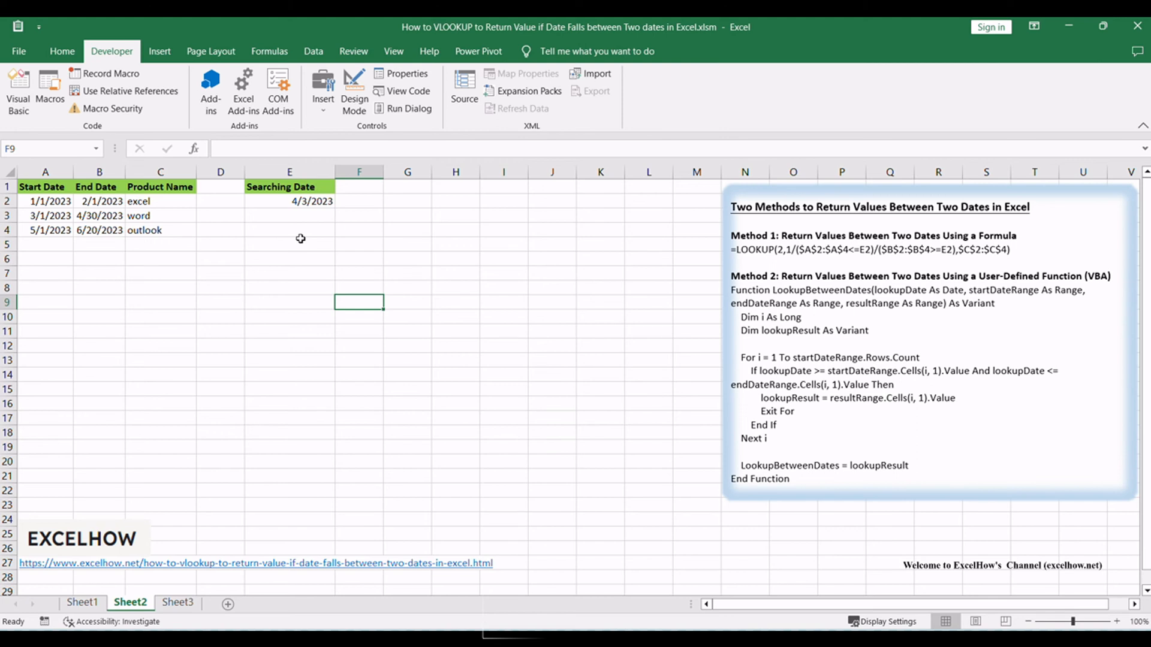
mouse_move(312, 238)
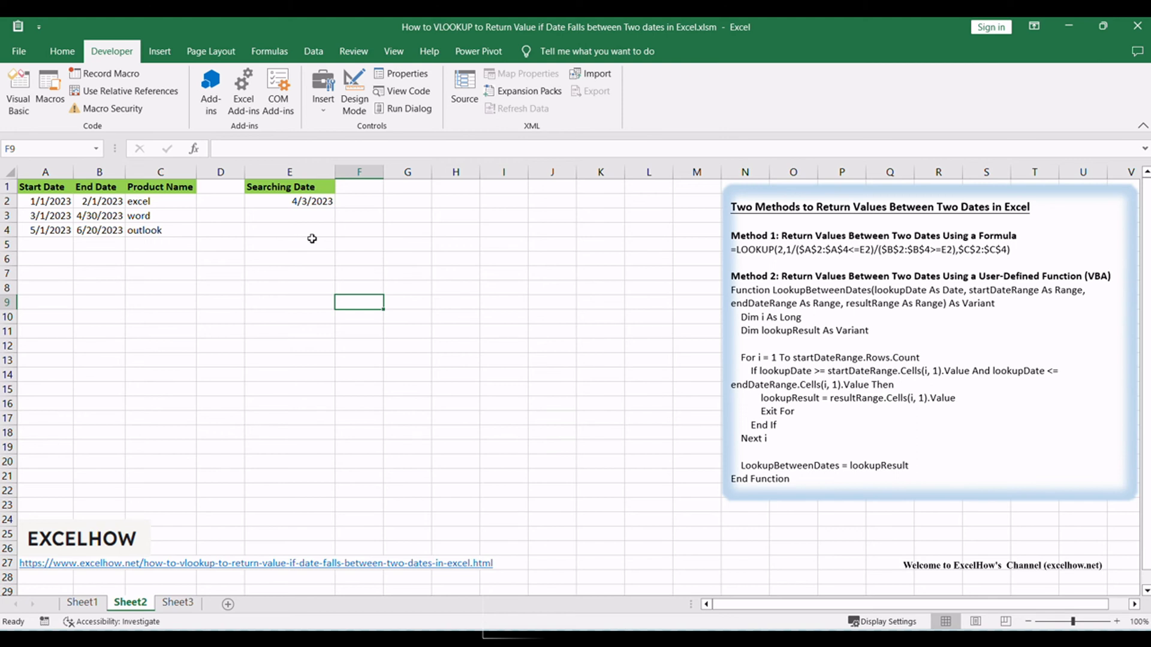
mouse_move(266, 192)
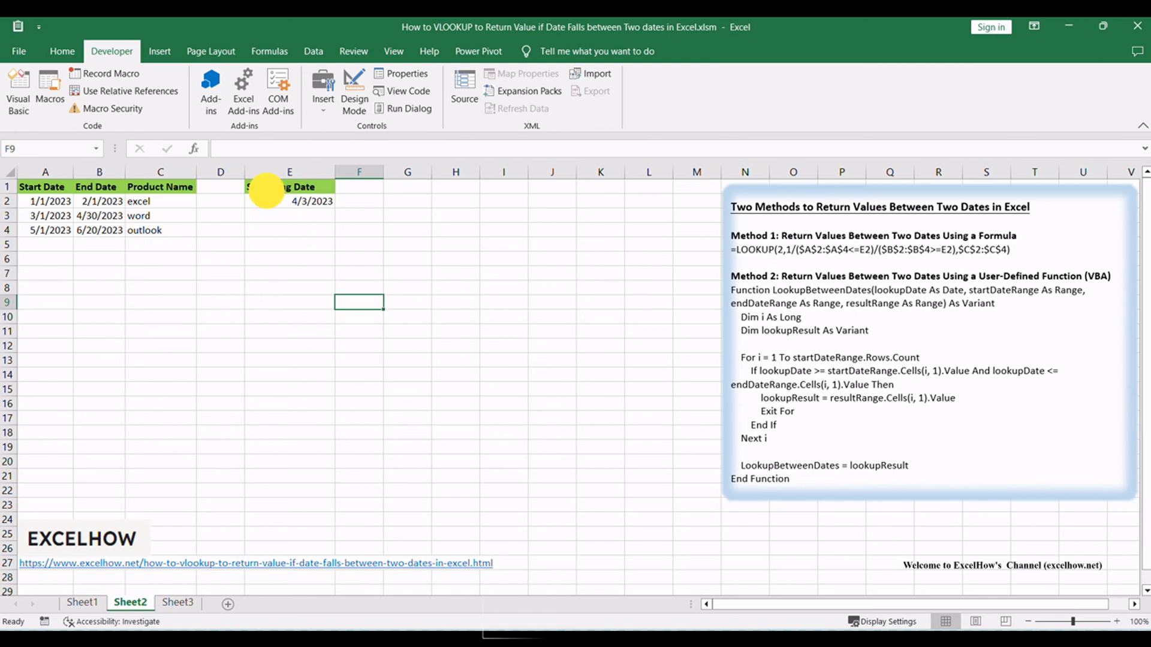
left_click(289, 201)
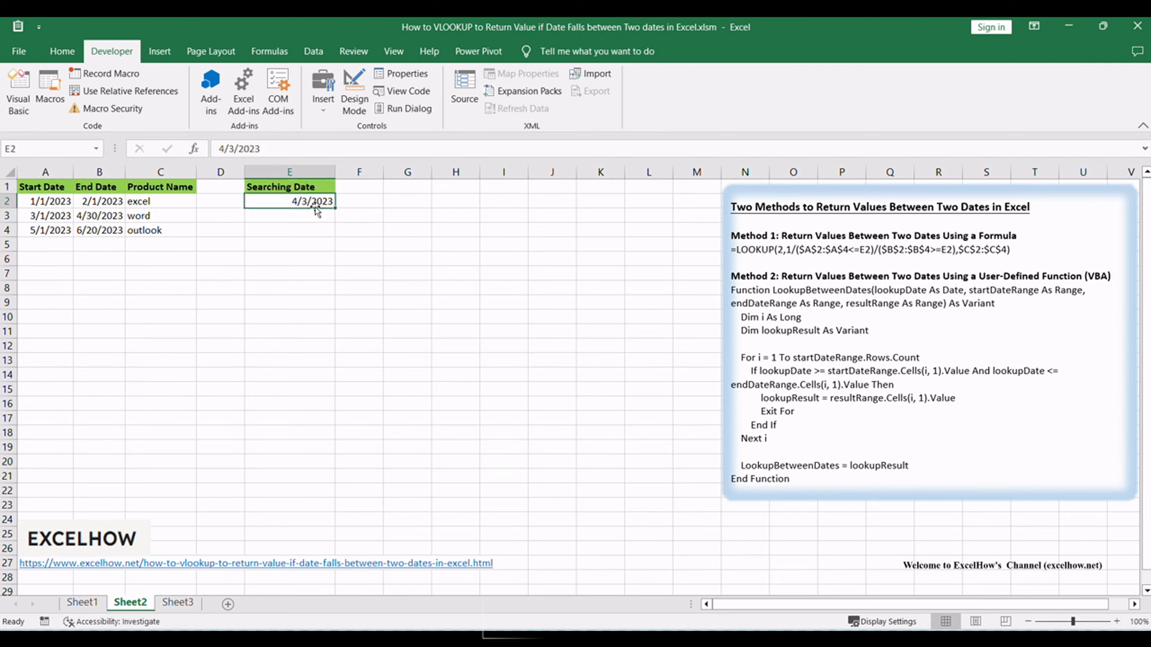
mouse_move(266, 221)
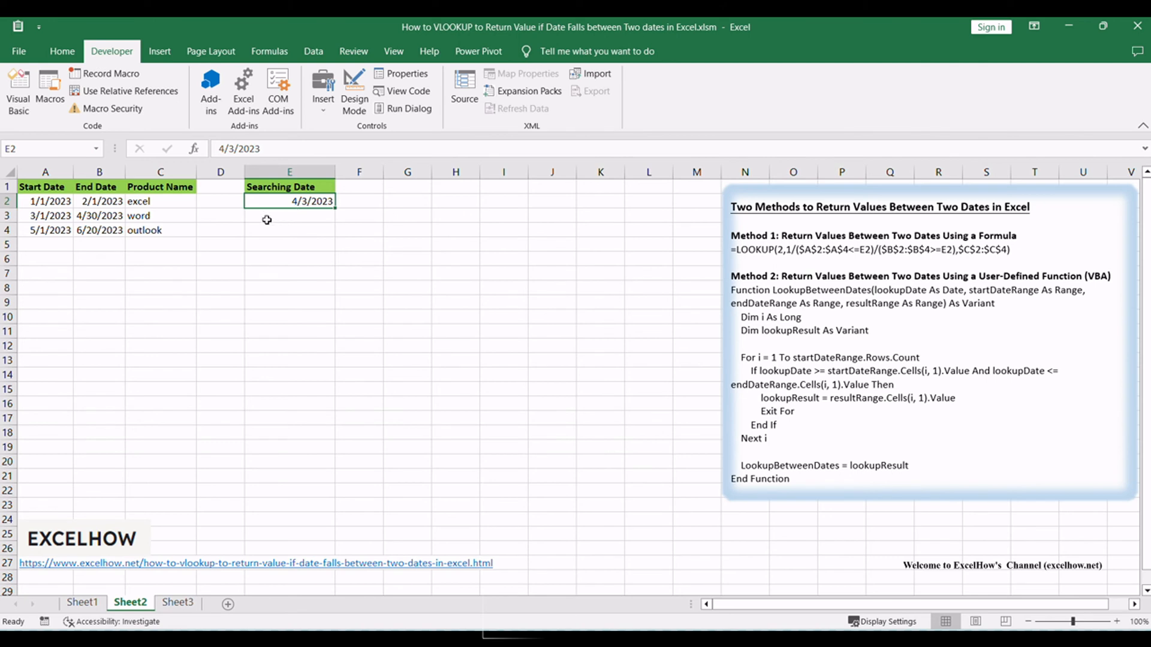
mouse_move(283, 214)
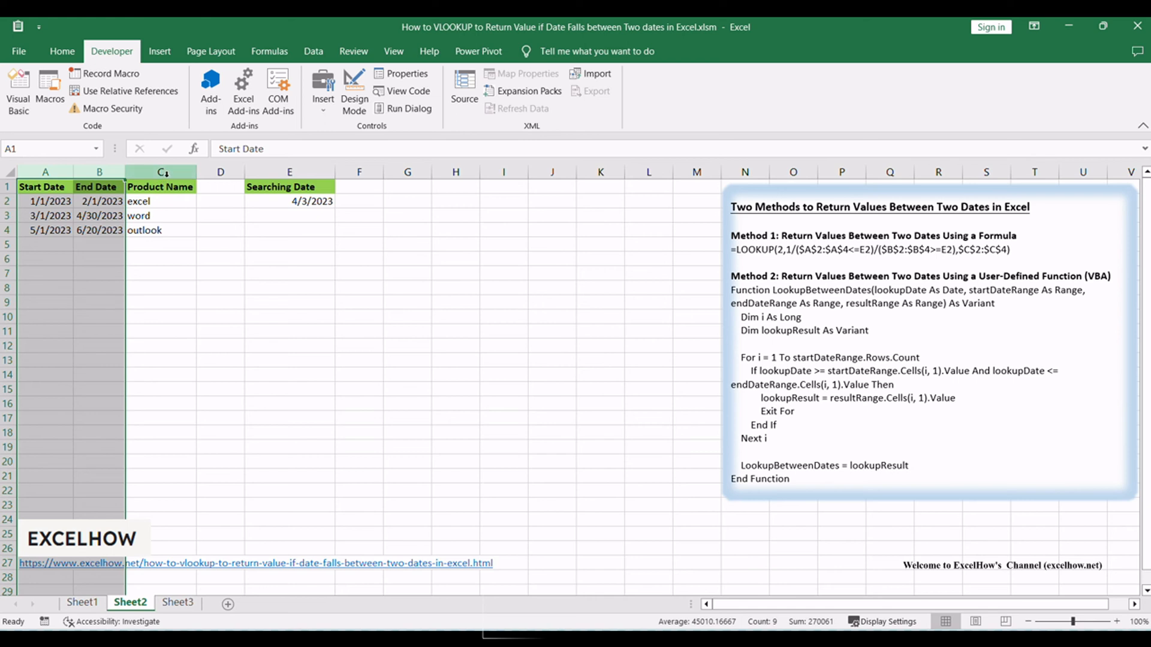
left_click(160, 171)
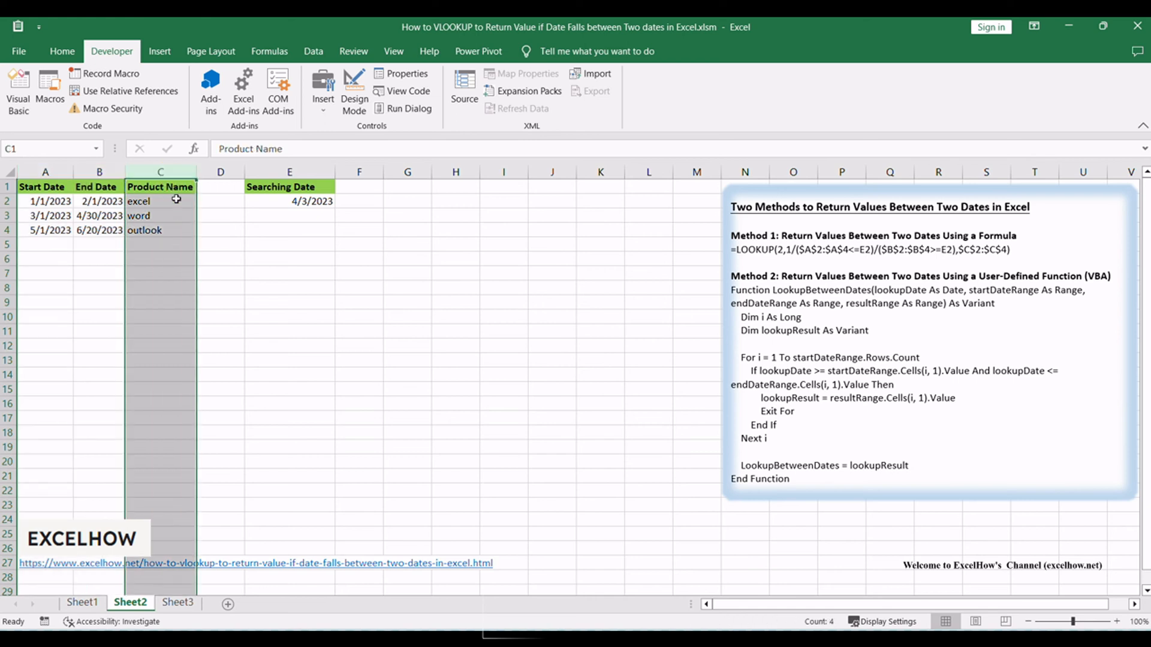
left_click(289, 286)
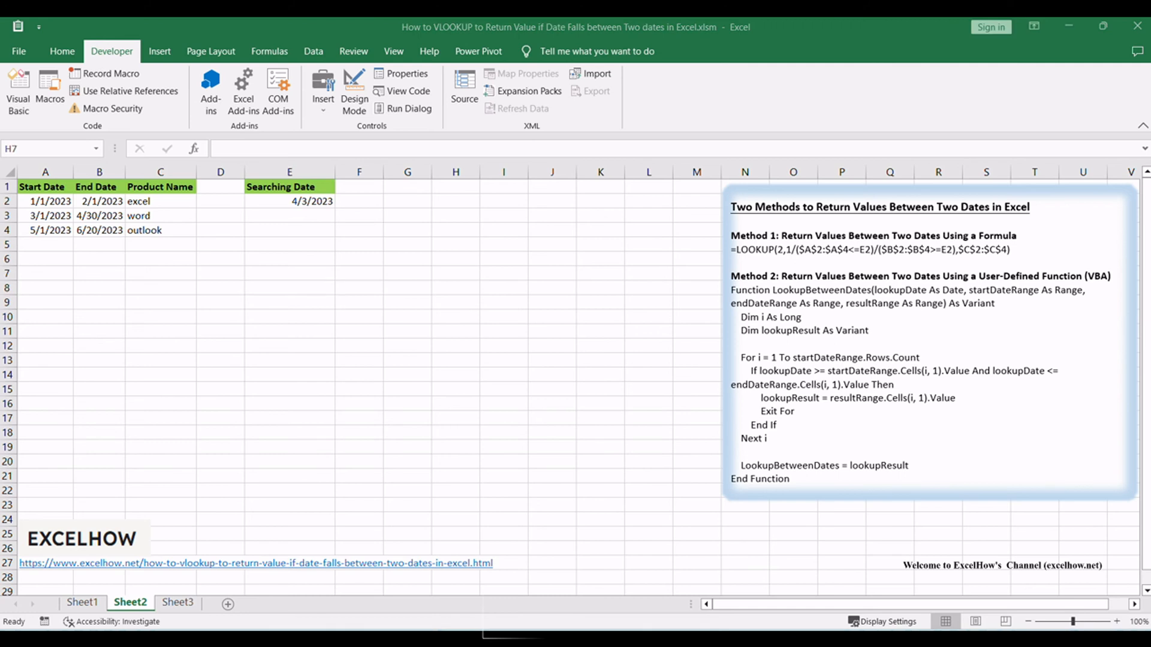
left_click(455, 273)
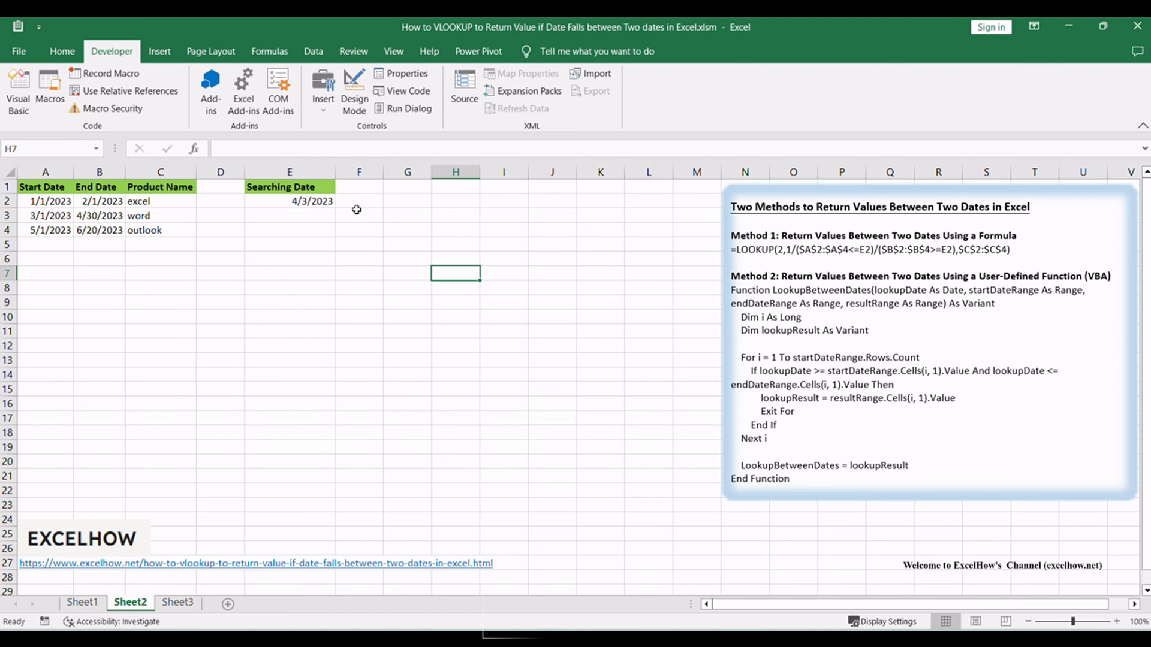
left_click(358, 214)
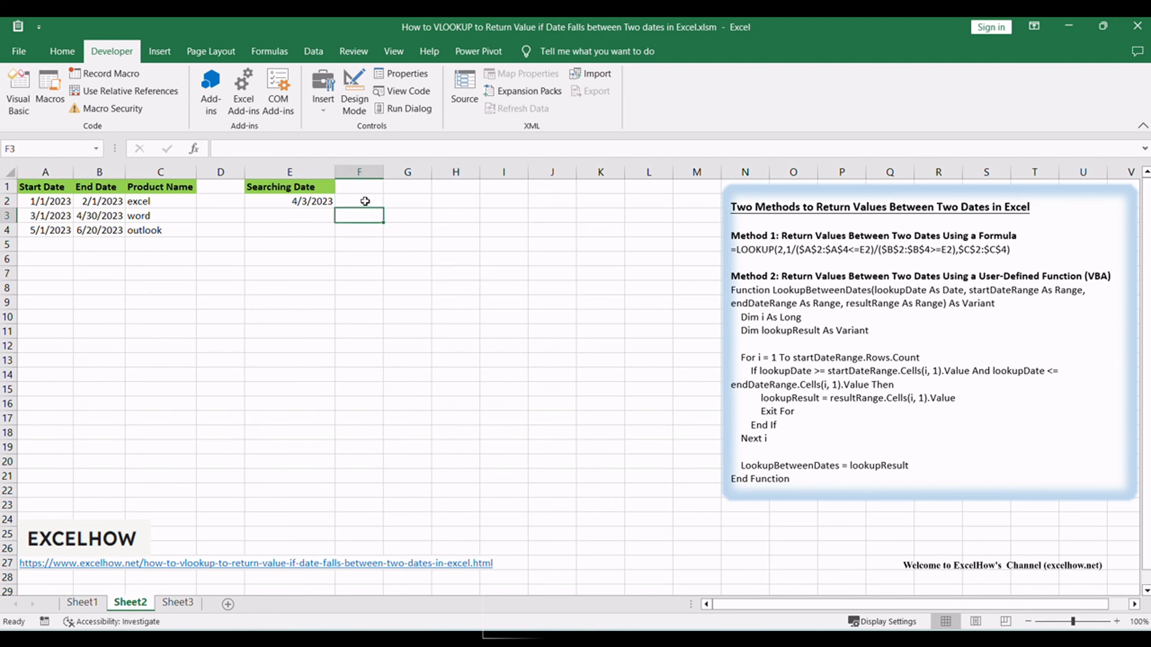
Step: Enter =LookupBetweenDates(E2, $A$2:$A$4, $B$2:$B$4, $C$2:$C$4) in F2, returning 'word', and confirm the formula
type("=LookupBetweenDates(E2, $A$2:$A$4, $B$2:$B$4, $C$2:$C$4)")
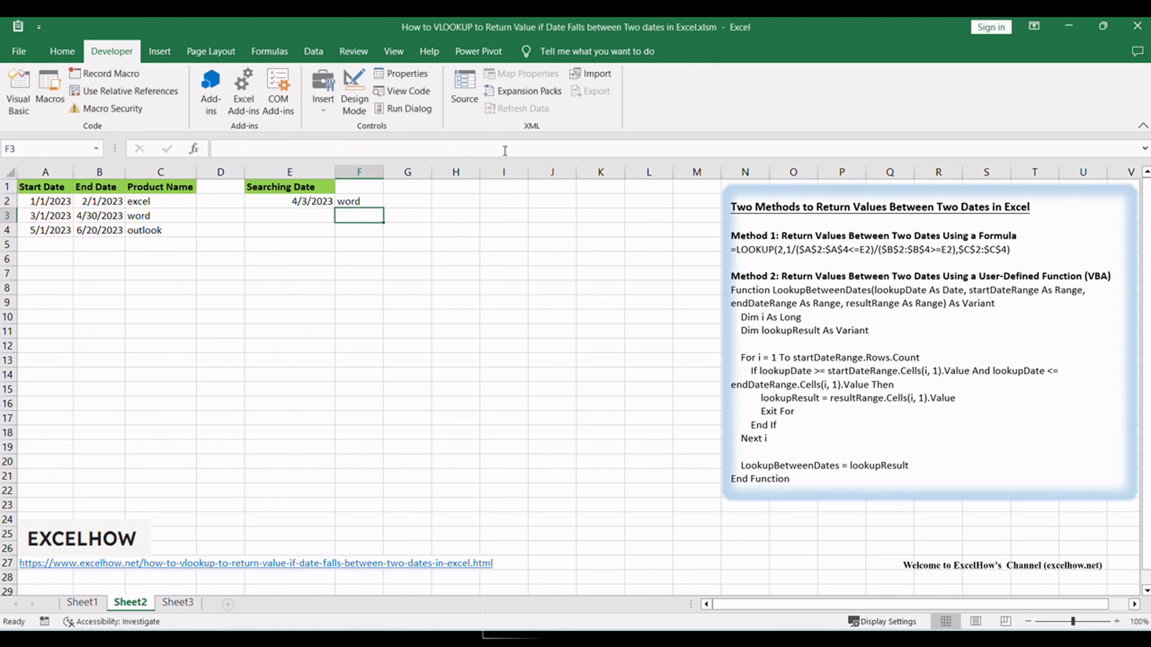
left_click(358, 201)
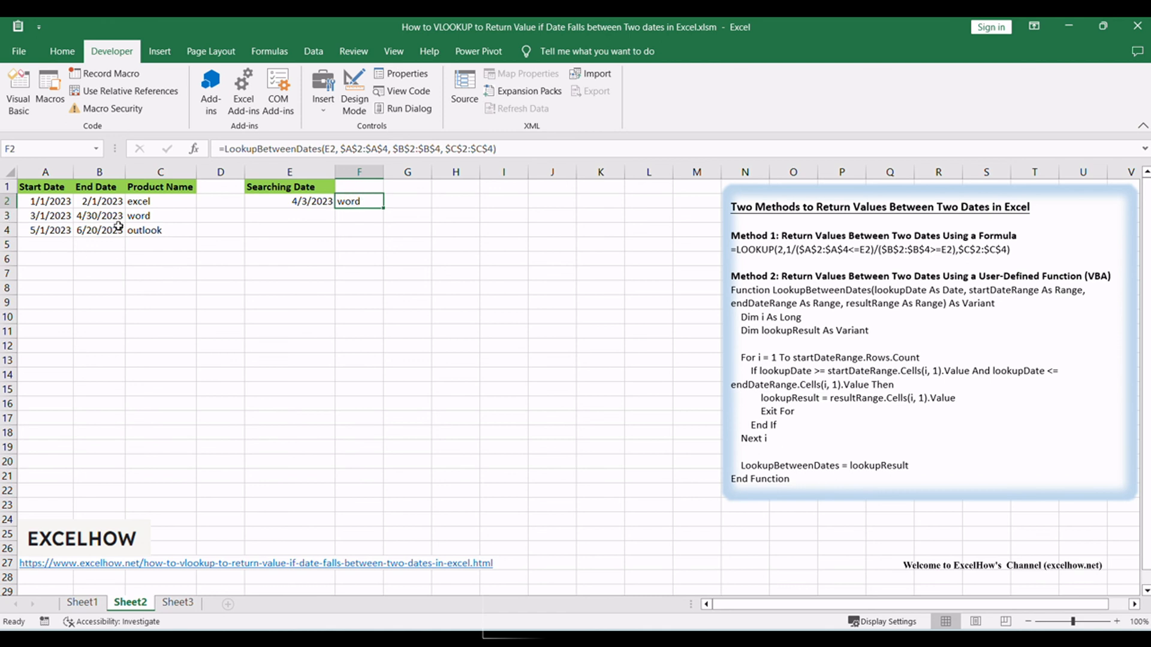
left_click(406, 230)
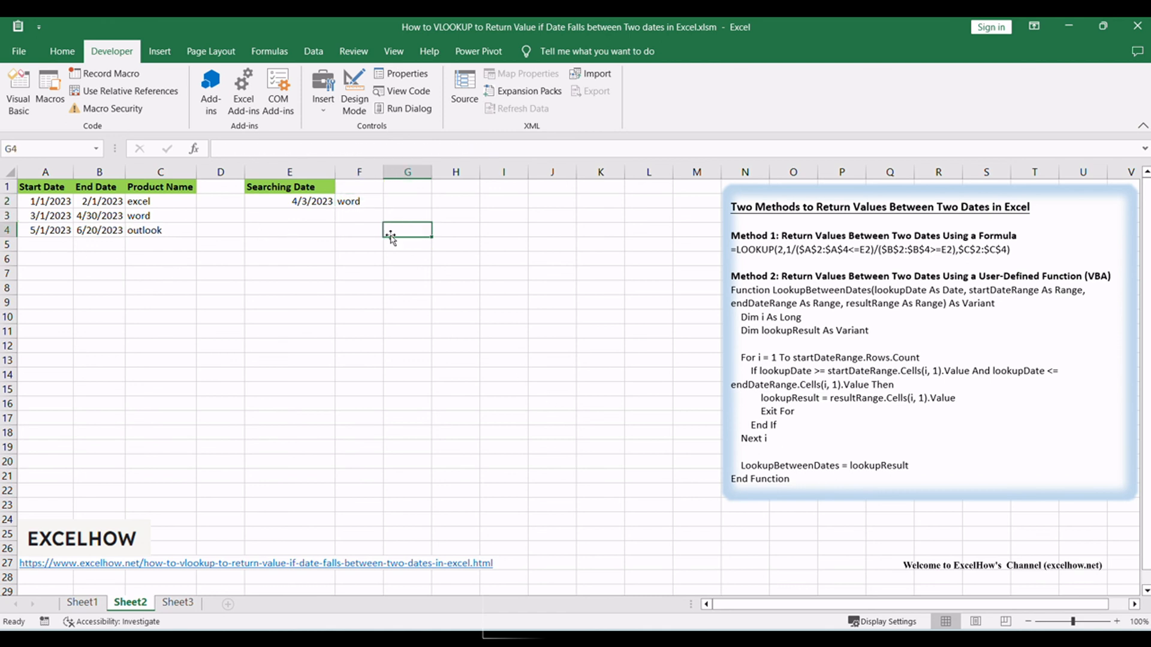
left_click(358, 201)
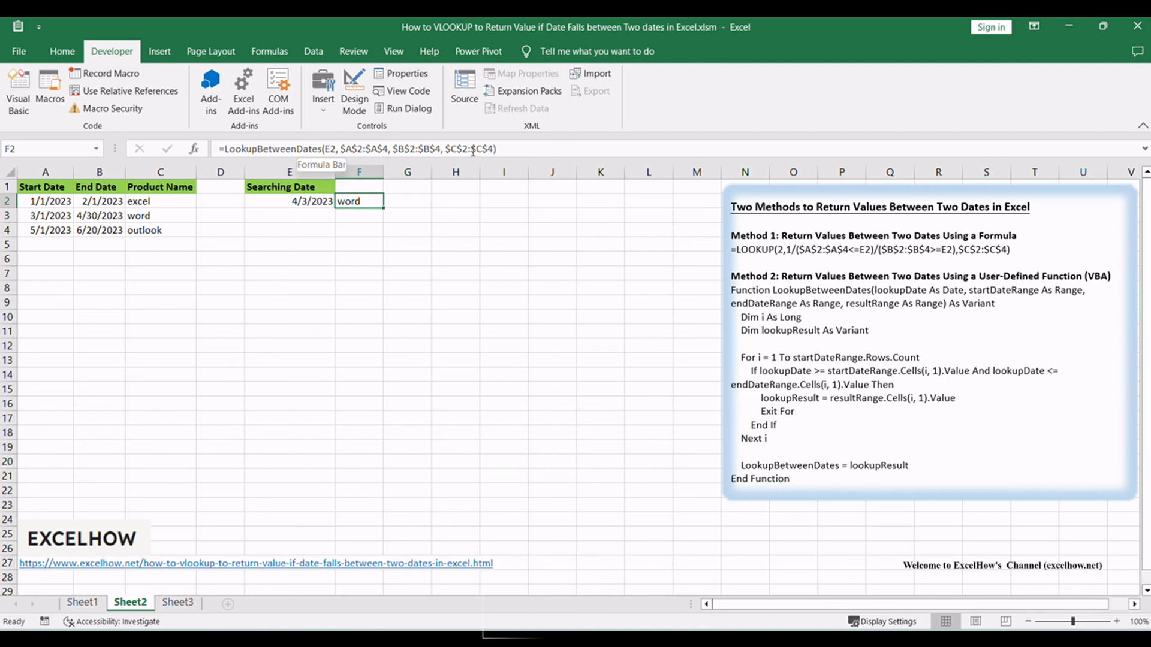
left_click(504, 272)
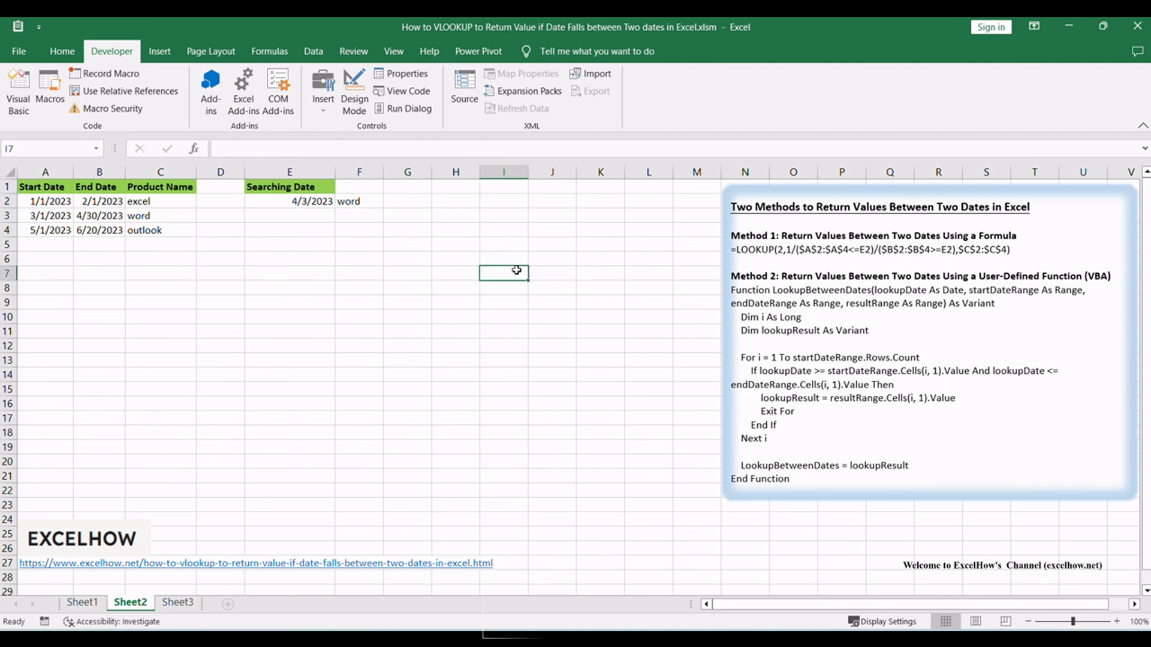